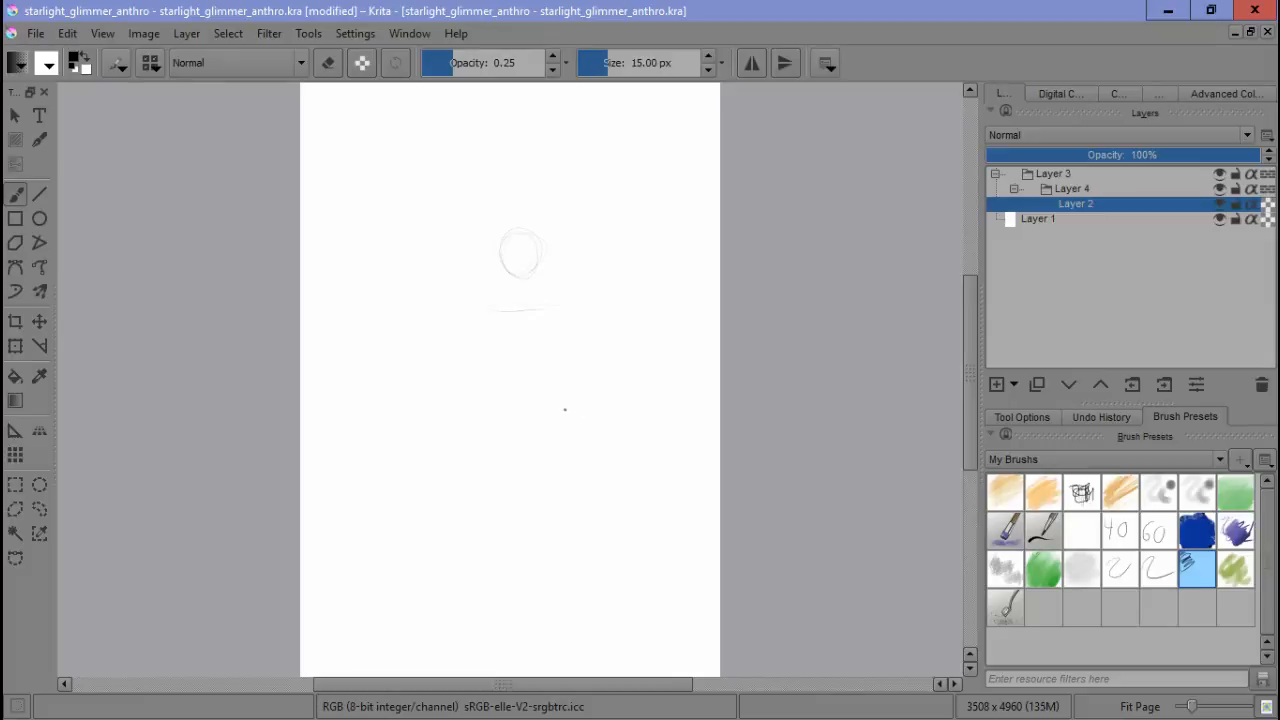
pyautogui.moveTo(556, 369)
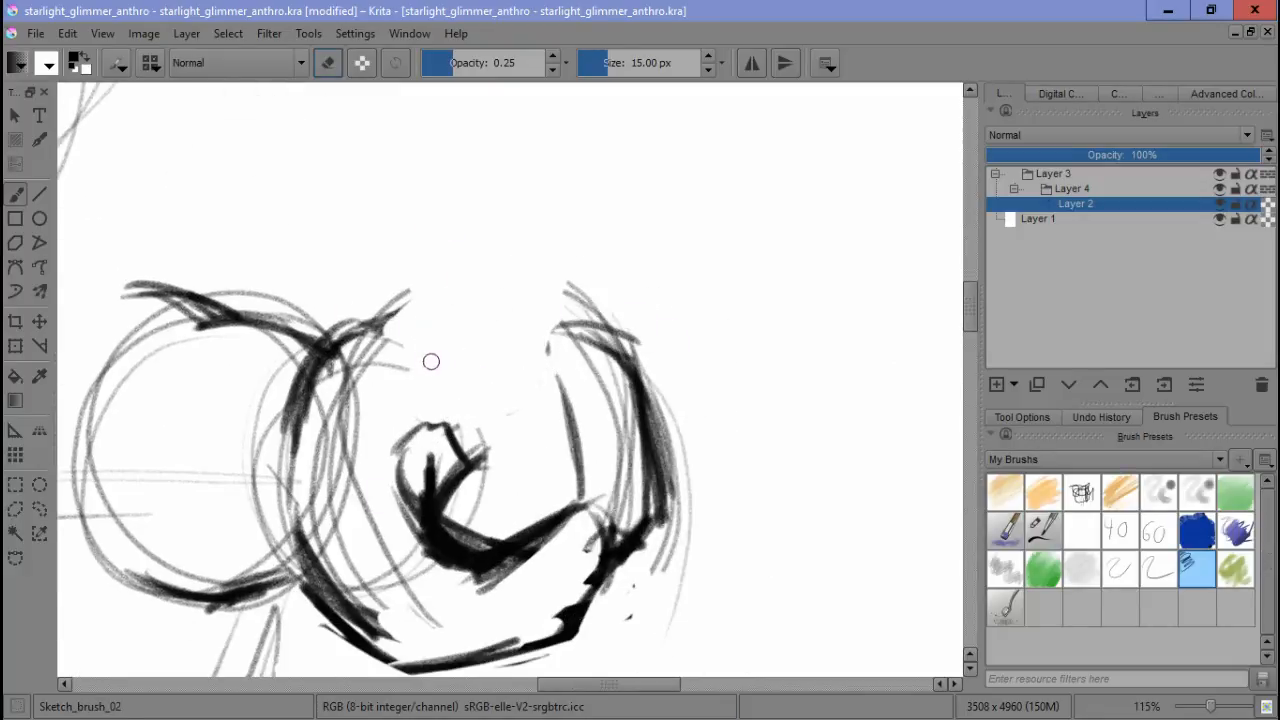
# Draw a thick black outline stroke over the grey head circles.
pyautogui.moveTo(430, 360); pyautogui.dragTo(550, 310)
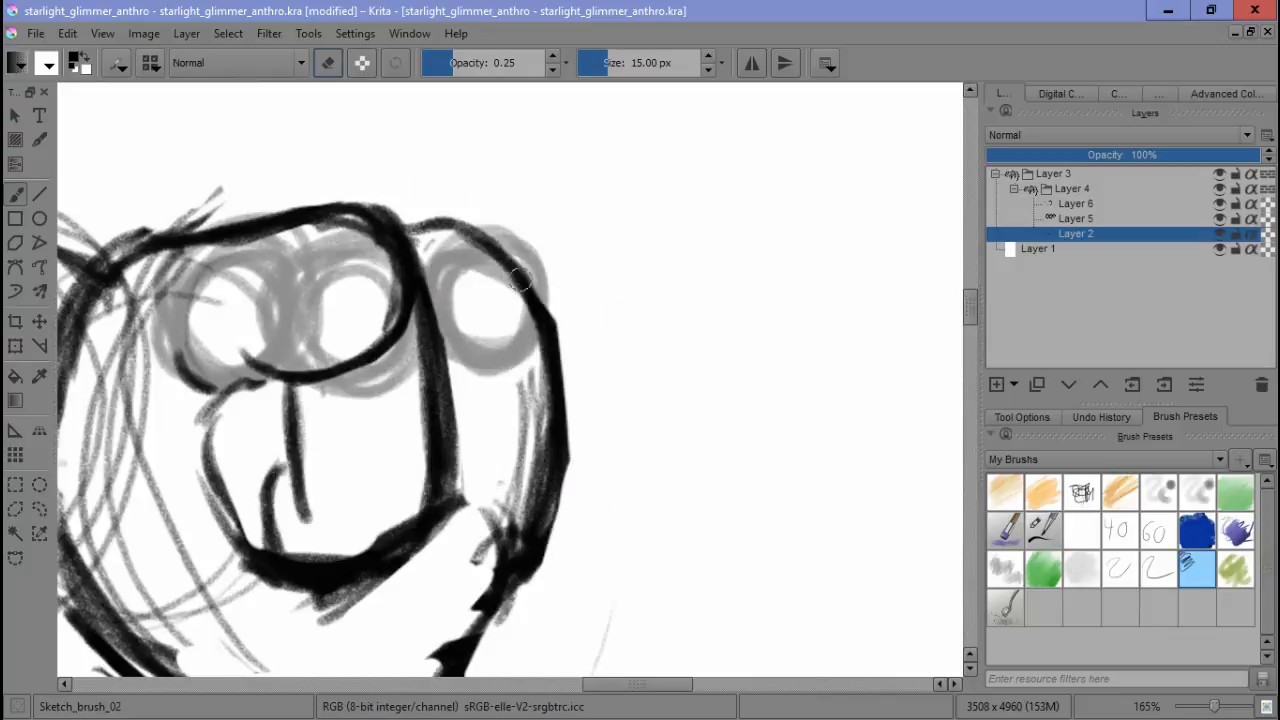
pyautogui.scroll(-3)
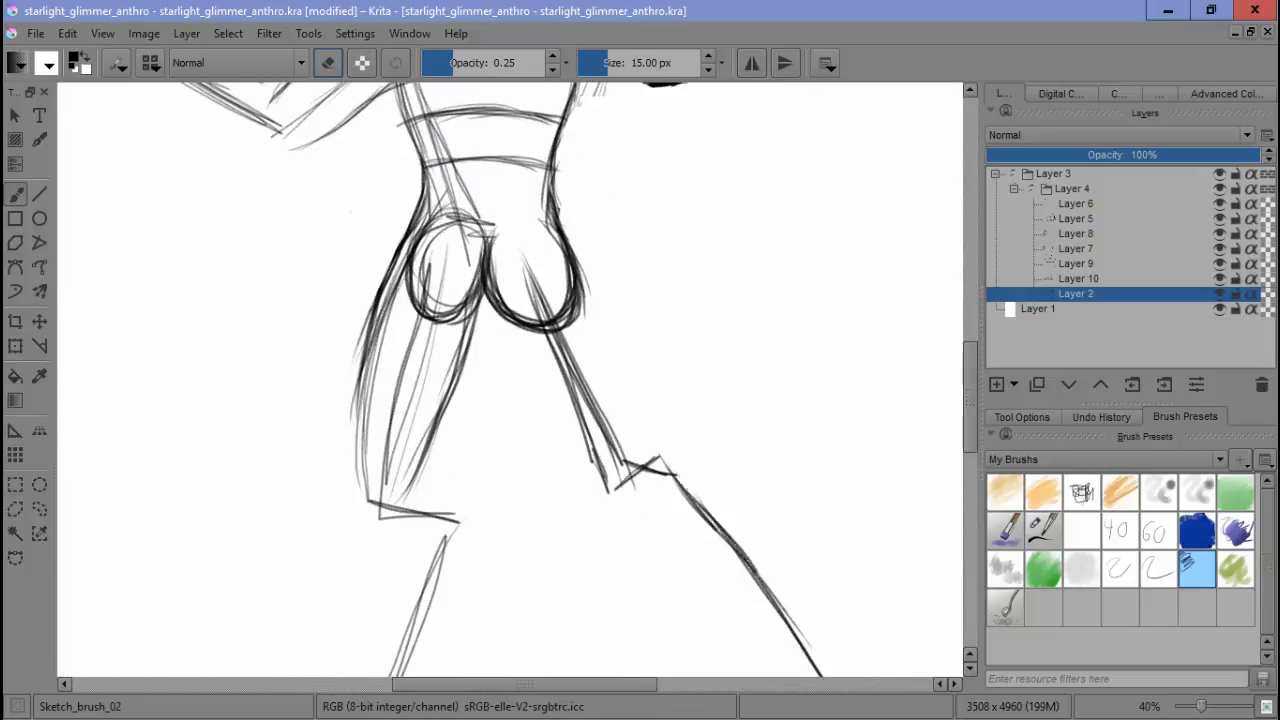
# Zoom out to 40% to view the lower body area for sketching.
pyautogui.scroll(-3)
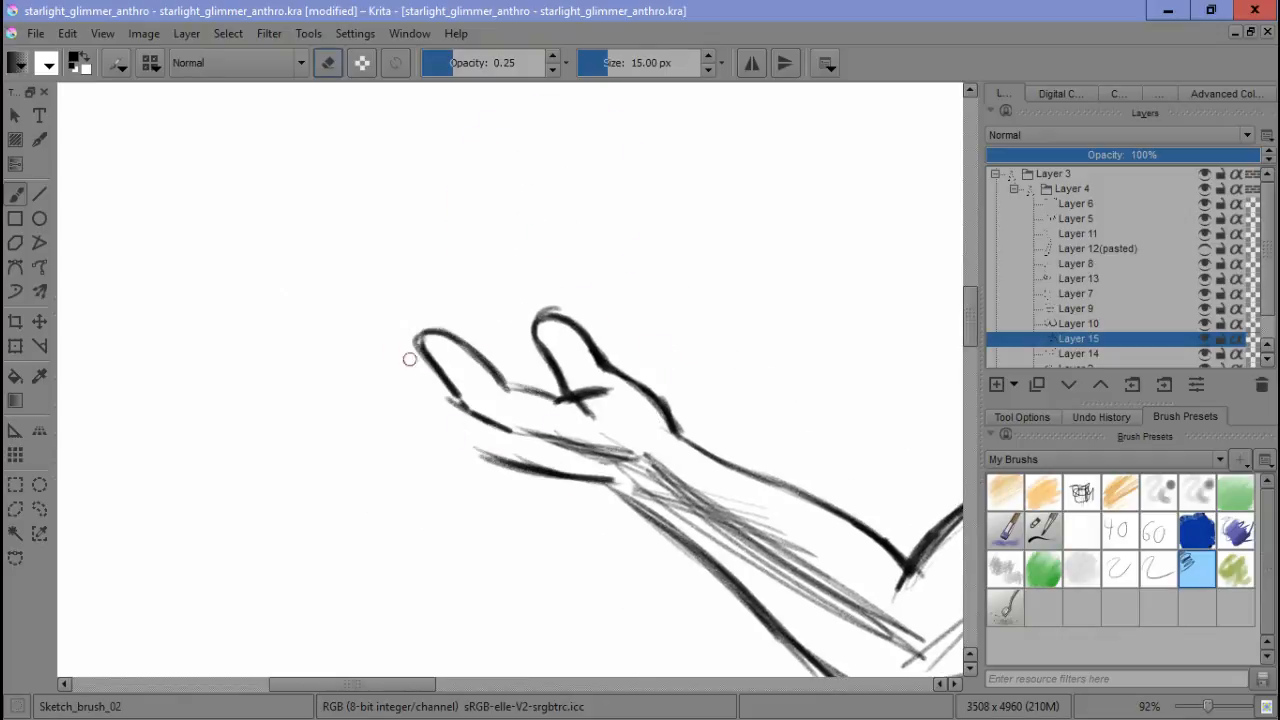
# Deselect the lasso selection around the fingers via Select > Deselect.
pyautogui.click(227, 33)
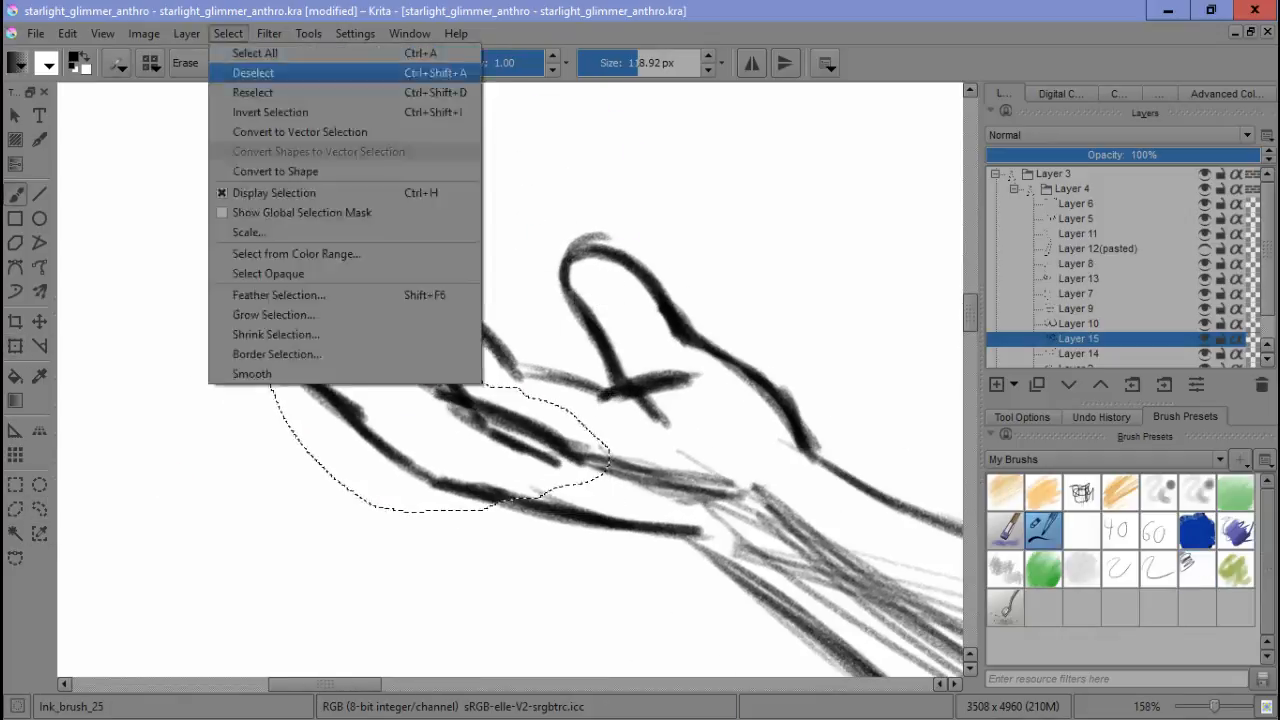
pyautogui.click(252, 72)
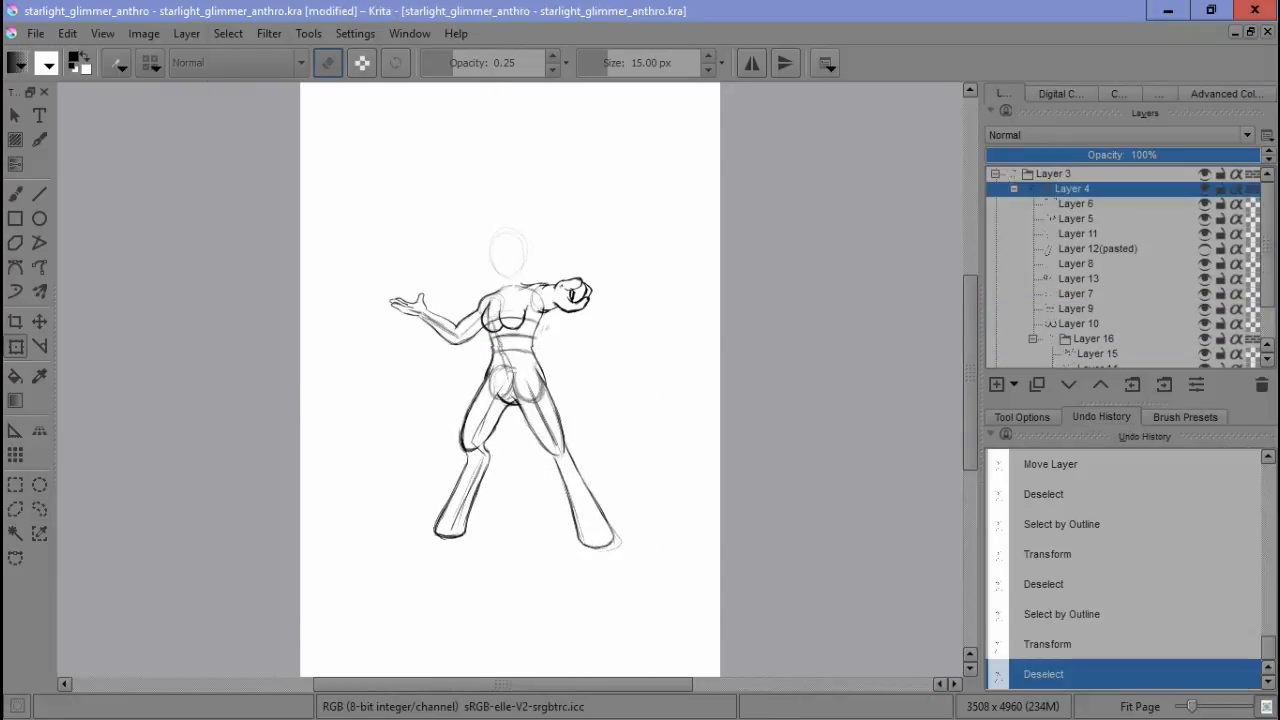
# Select sketch layers in the Layers docker to lower them in the stack.
pyautogui.click(1045, 584)
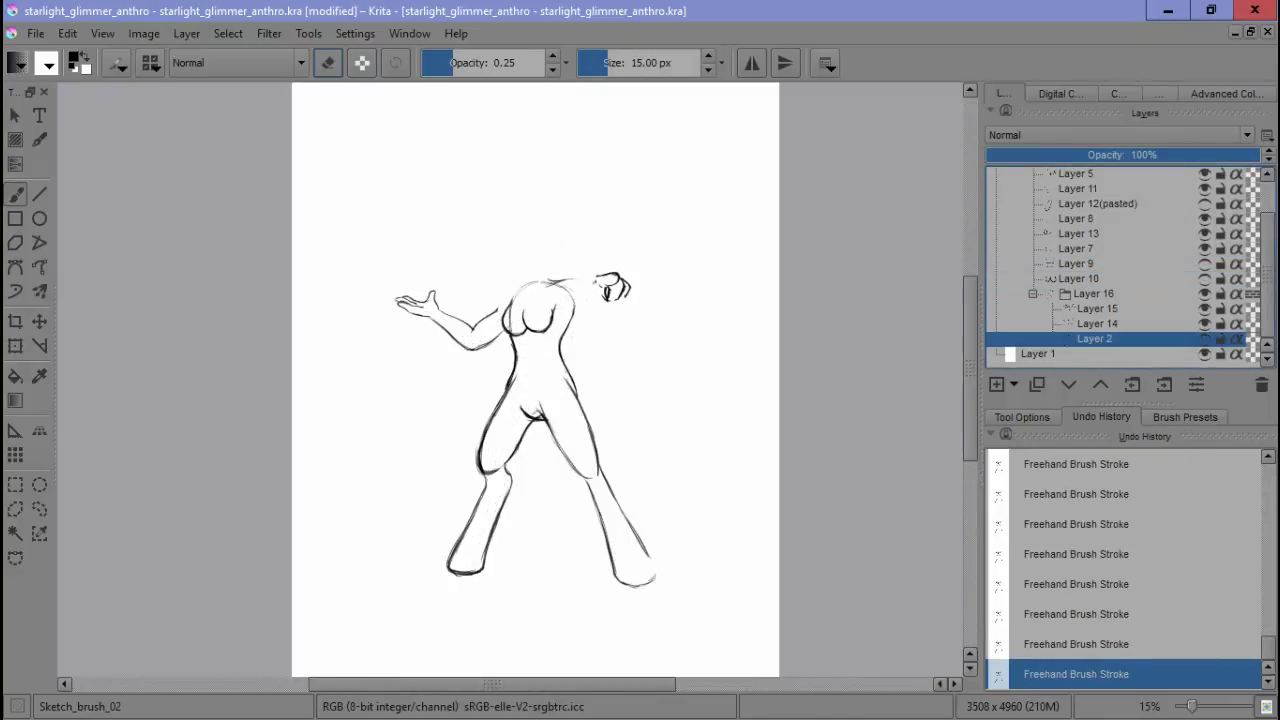
pyautogui.click(993, 384)
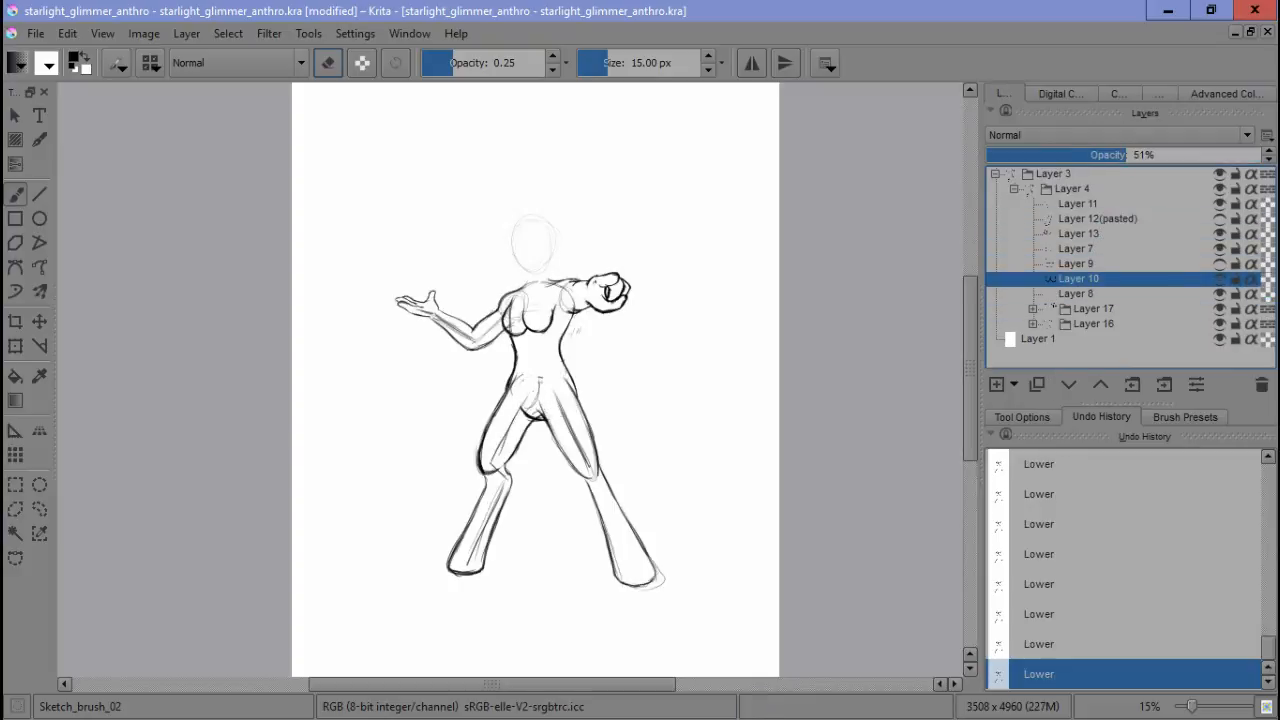
# Add an inking layer and trace a dark line along the sketched curve.
pyautogui.click(1076, 385)
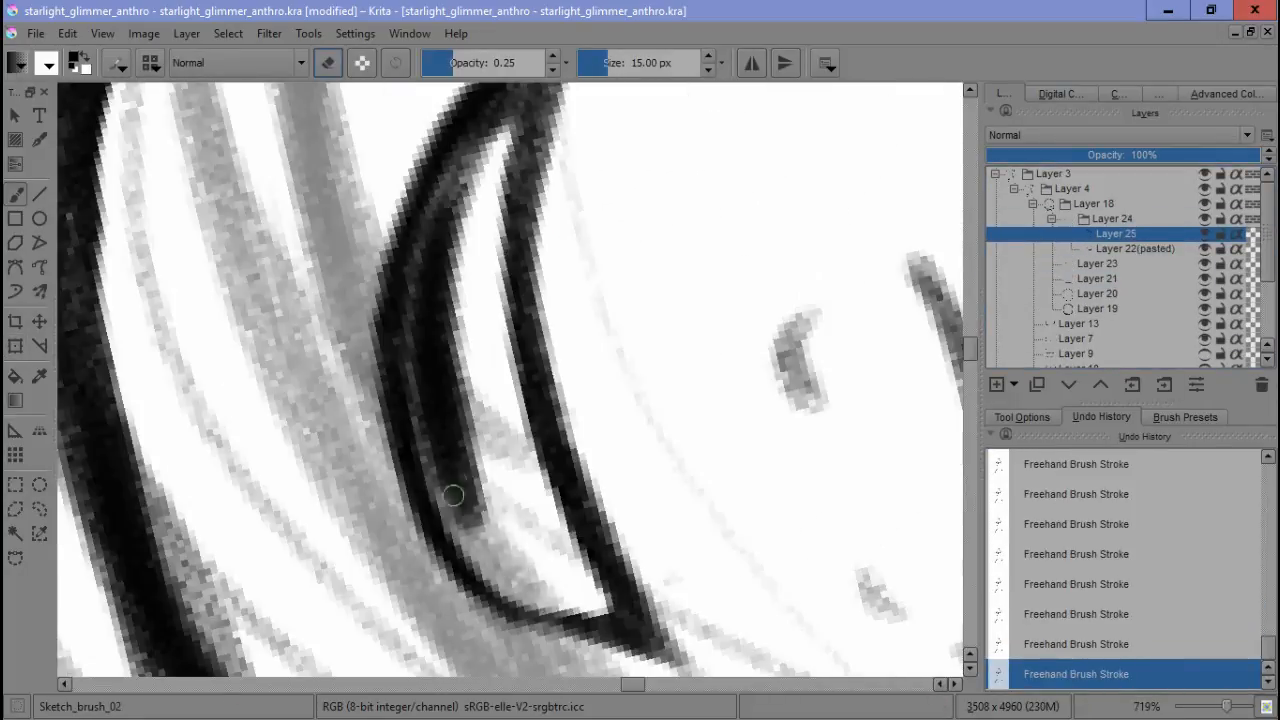
pyautogui.moveTo(452, 495); pyautogui.dragTo(428, 460)
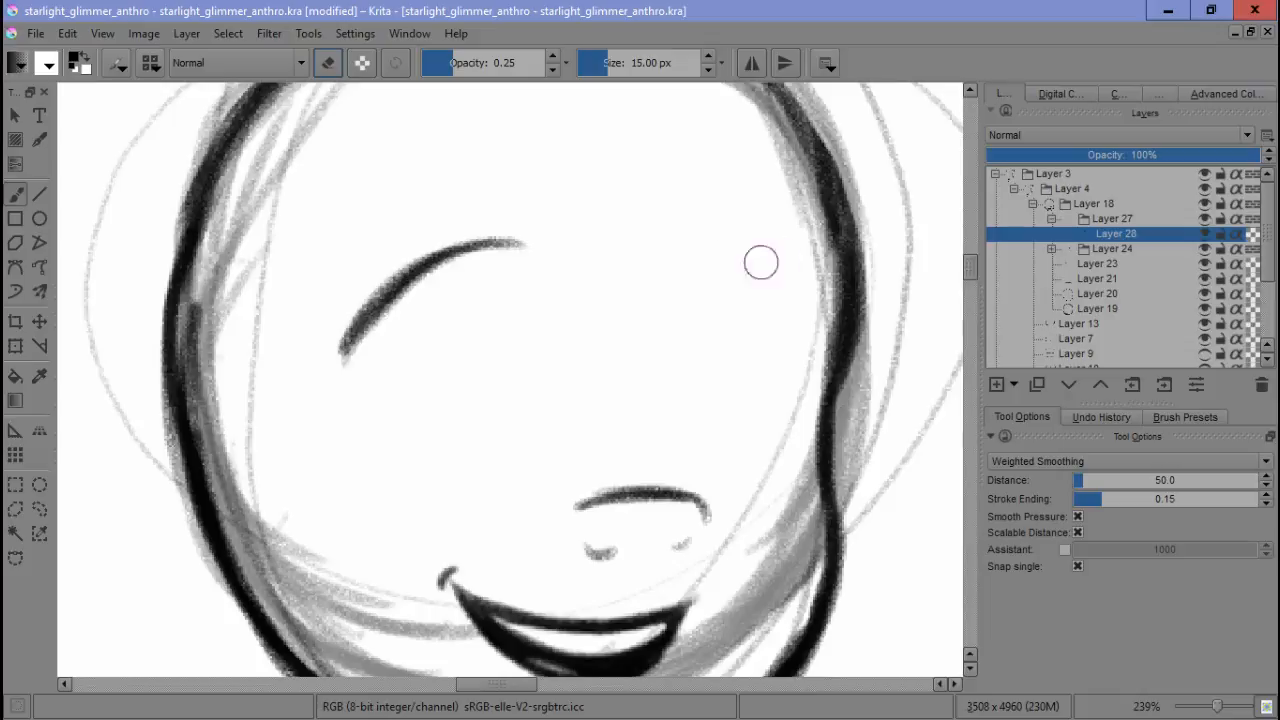
# Ink the second closed-eye curve with Ink_brush_25, then zoom toward the fist.
pyautogui.moveTo(680, 360); pyautogui.dragTo(800, 300)
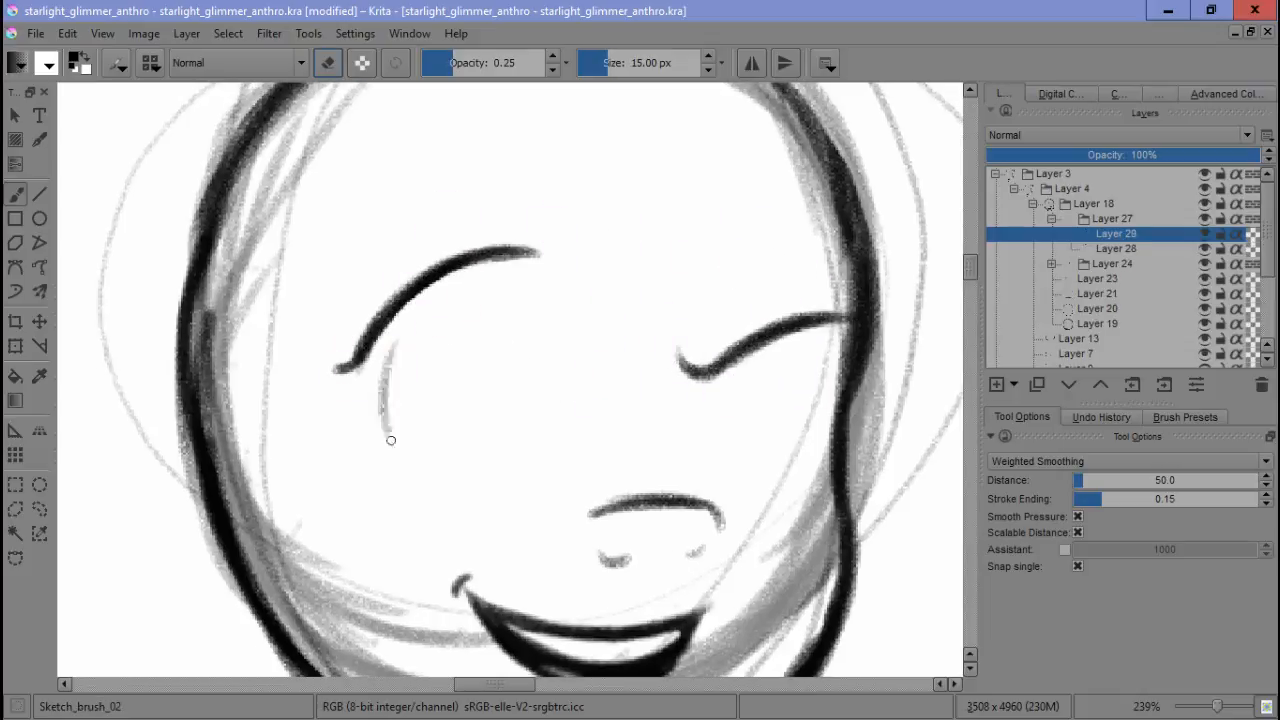
pyautogui.scroll(-3)
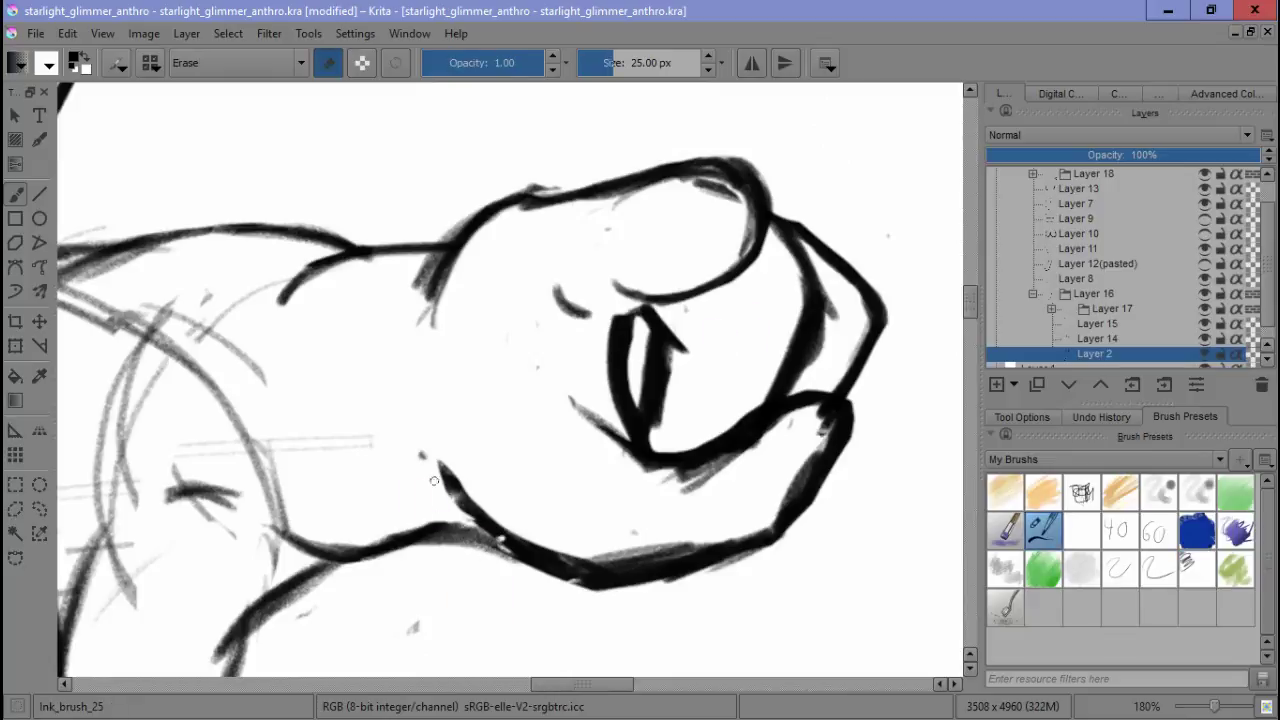
# Add a new layer for inking the finger shapes.
pyautogui.click(1193, 583)
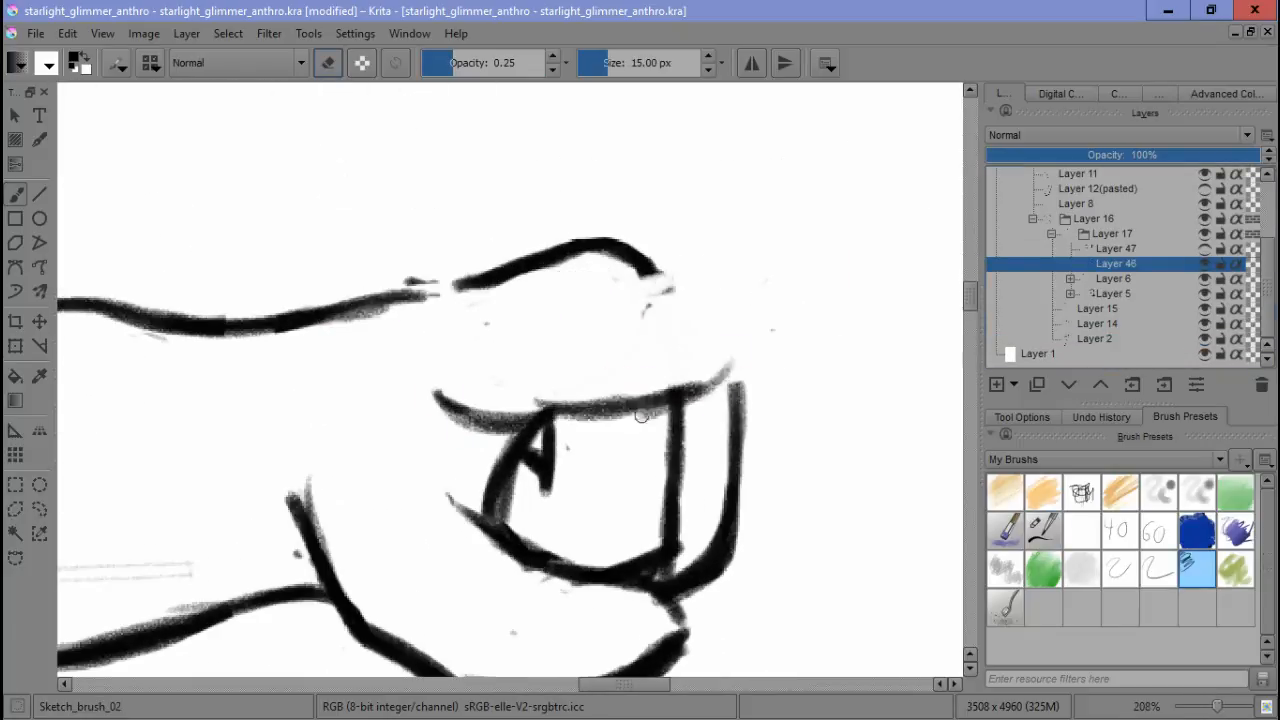
# Draw the flared skirt outline in black strokes on Layer 52.
pyautogui.moveTo(640, 415); pyautogui.dragTo(563, 305)
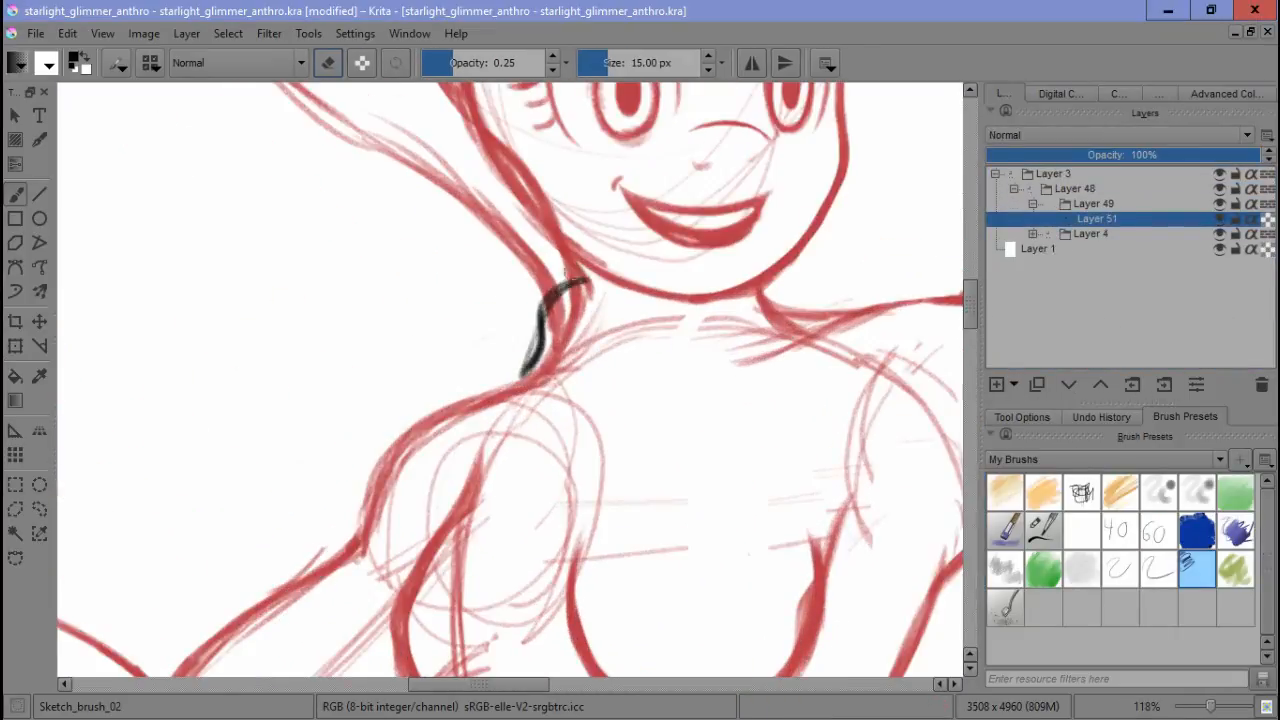
pyautogui.moveTo(540, 280); pyautogui.dragTo(740, 465)
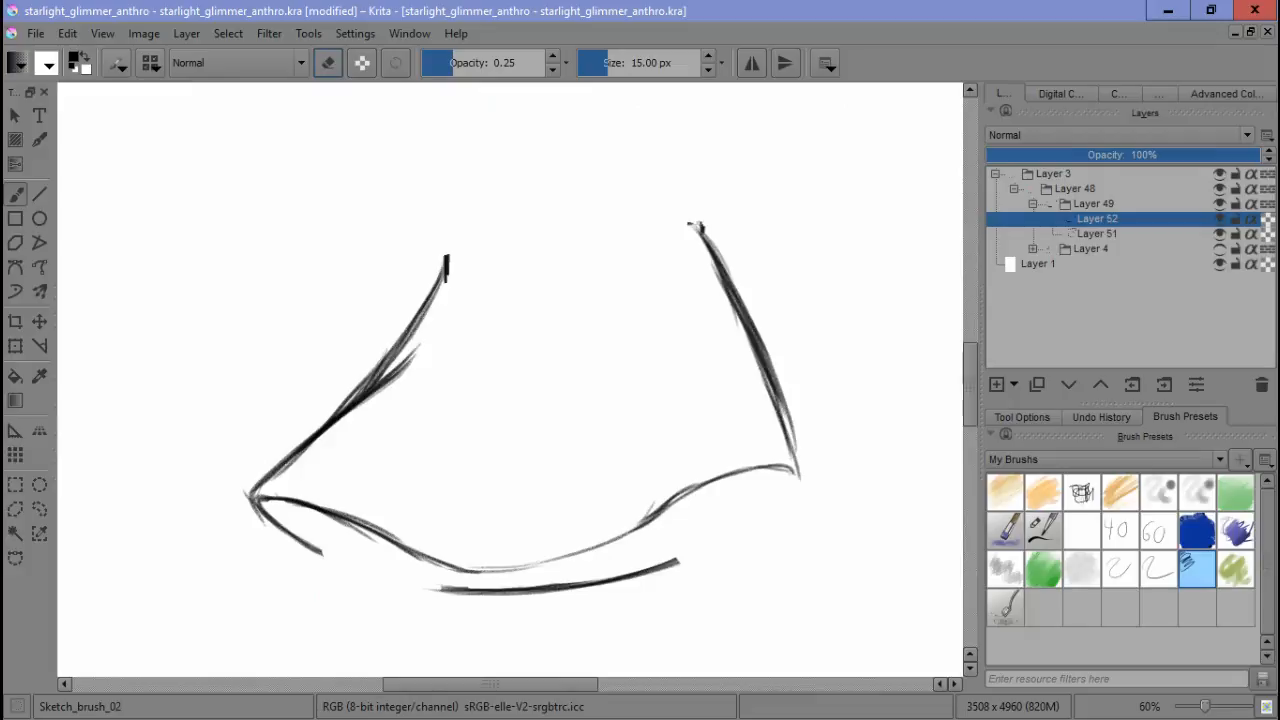
# Zoom out over the skirt lineart and the clock emblem area.
pyautogui.scroll(-3)
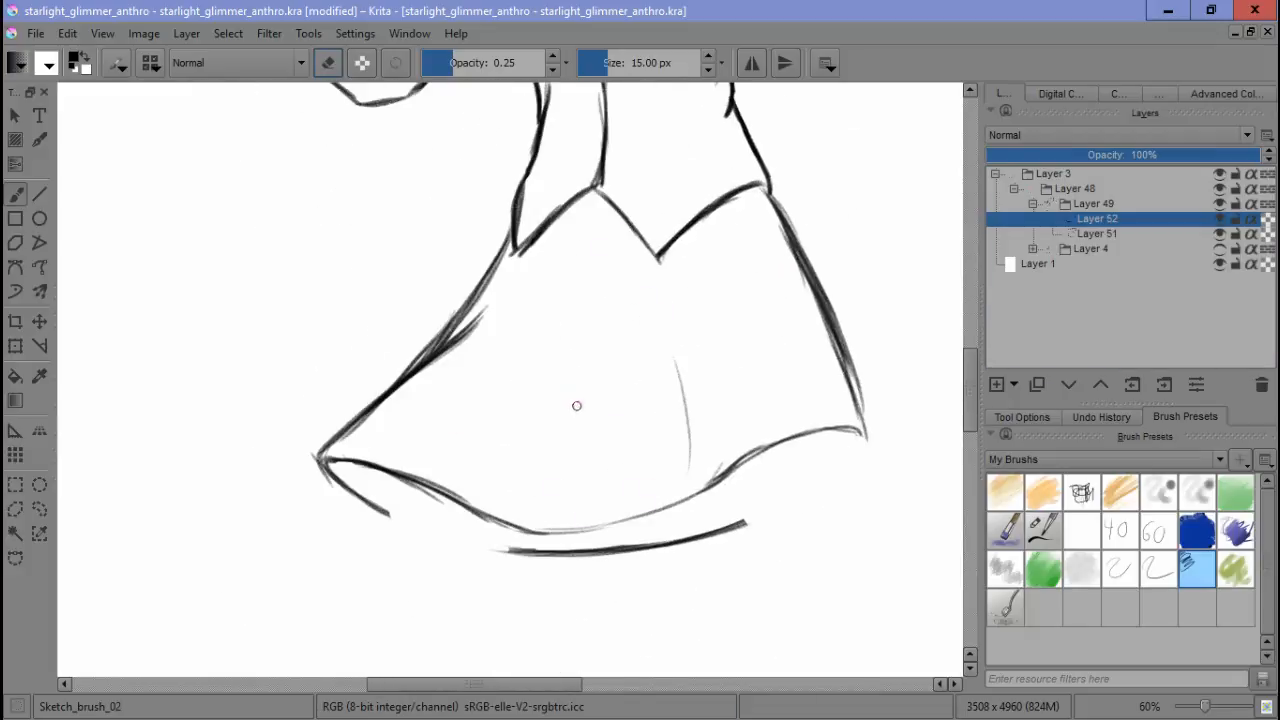
pyautogui.scroll(-3)
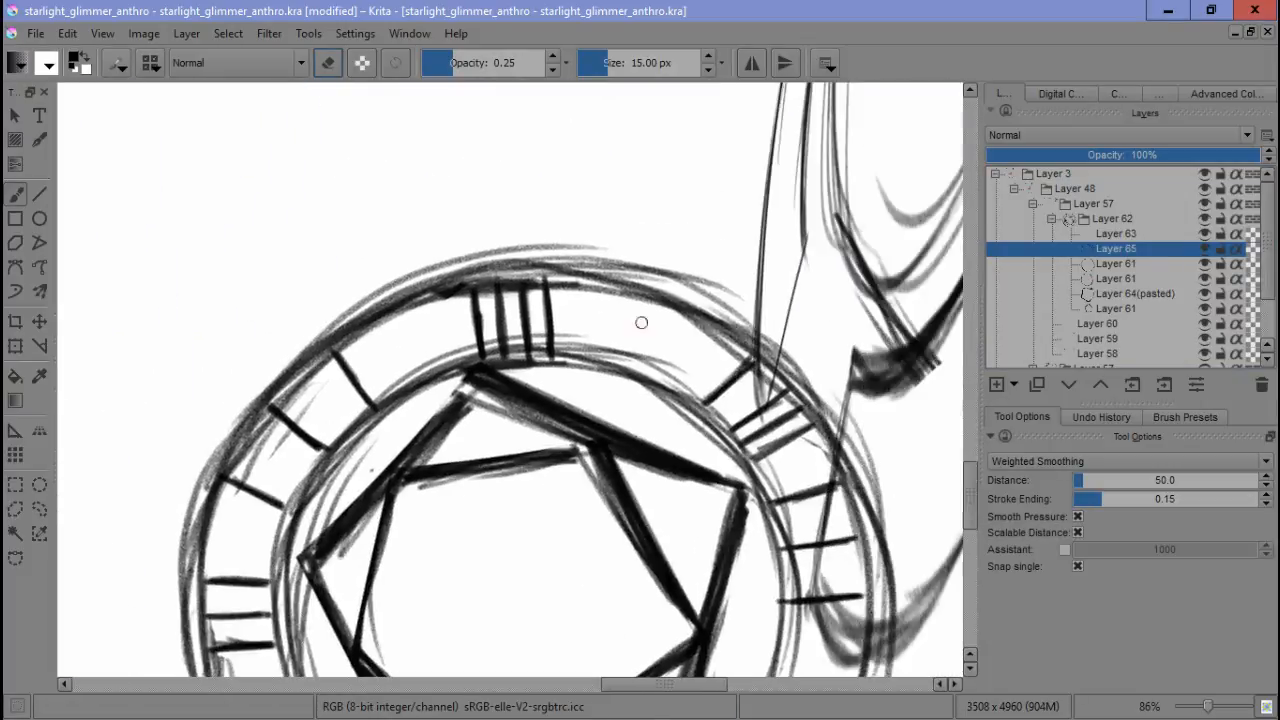
# Add a new paint layer above the clock emblem sketch.
pyautogui.click(1003, 384)
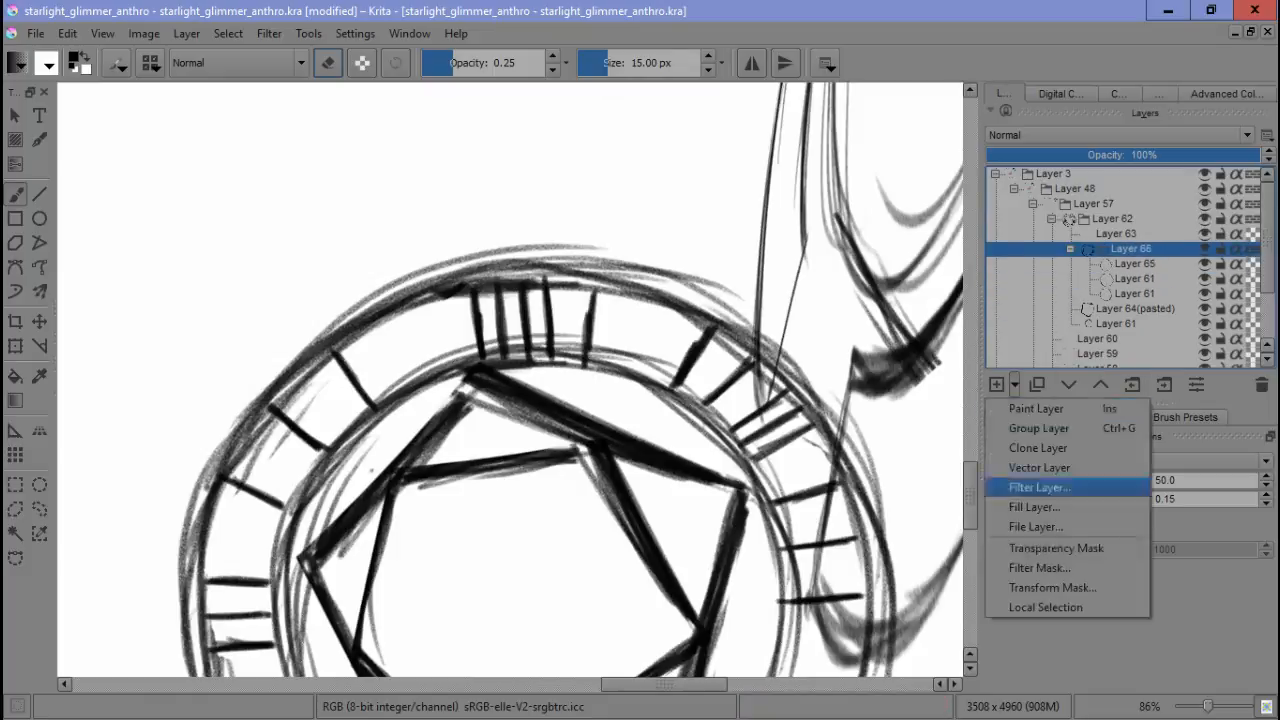
pyautogui.click(1056, 548)
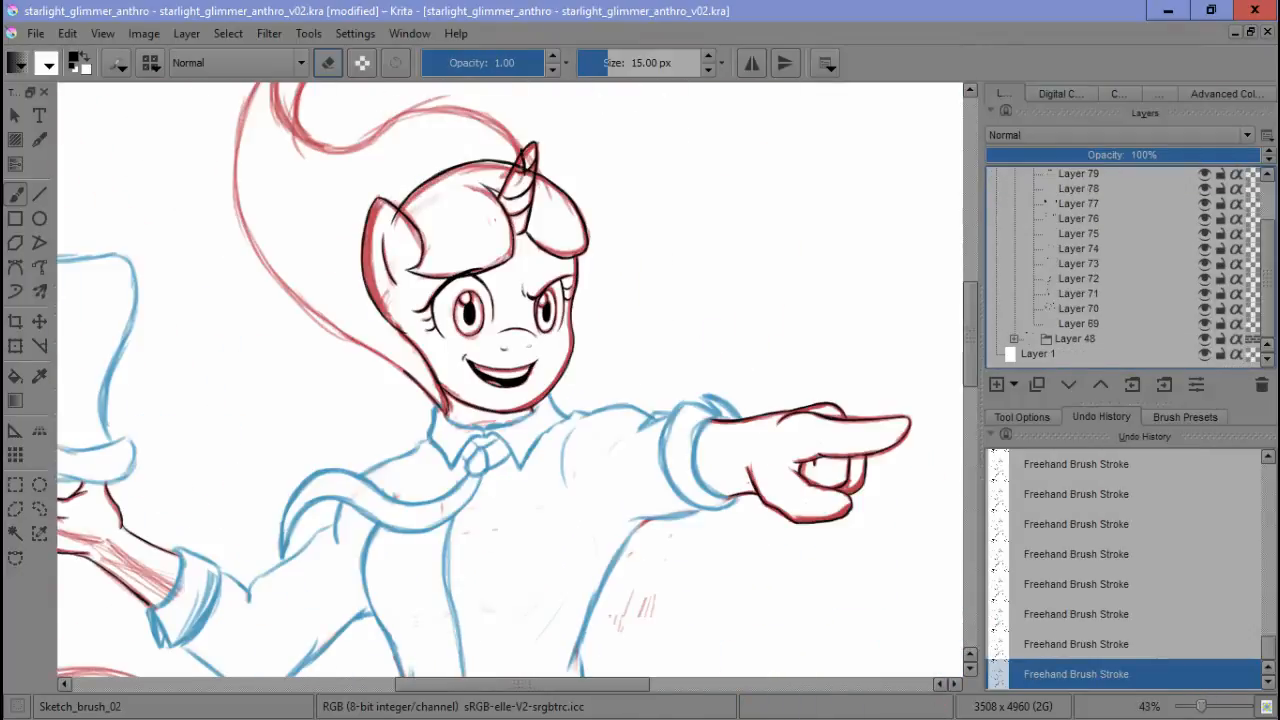
pyautogui.click(995, 385)
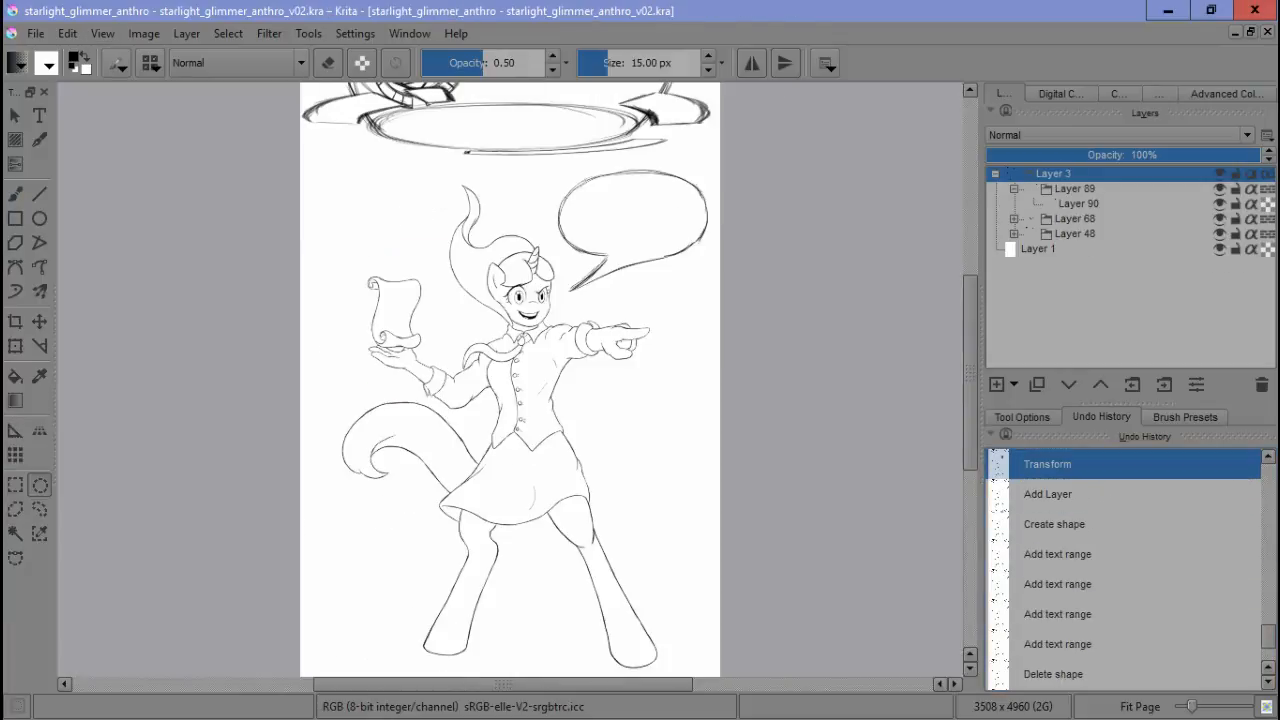
# Show the saved brush presets in the lower right docker.
pyautogui.click(1183, 416)
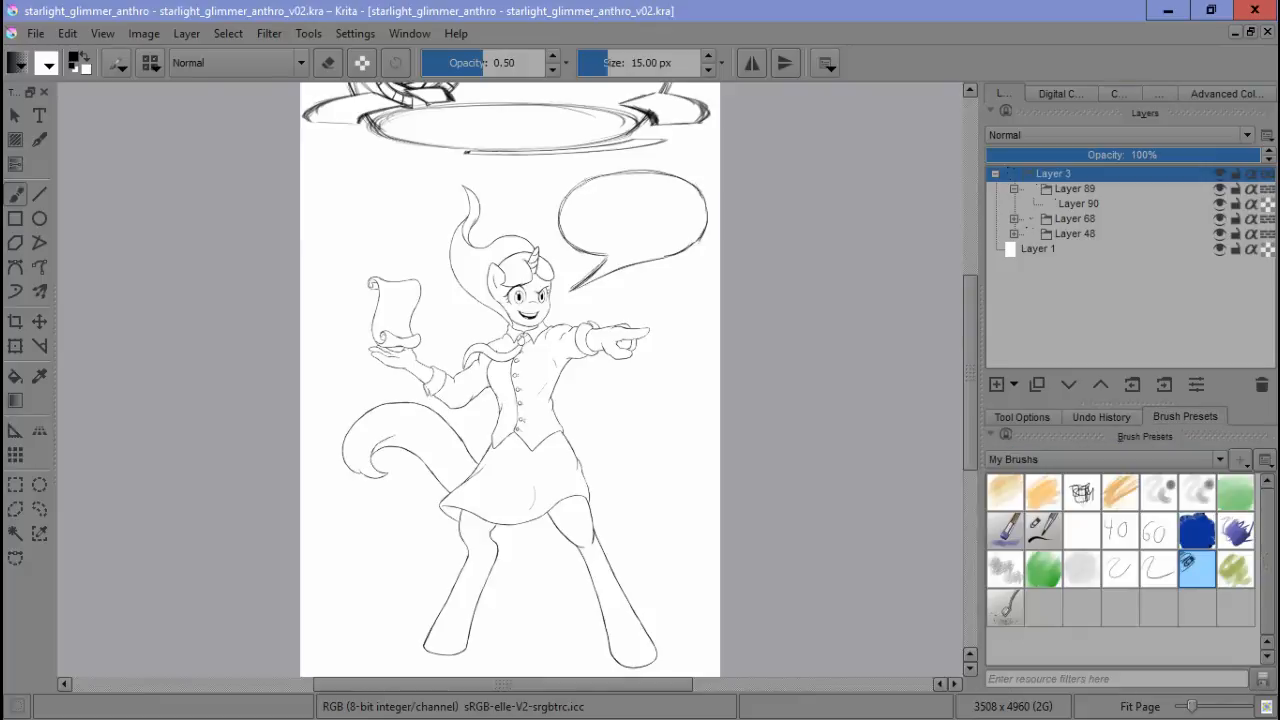